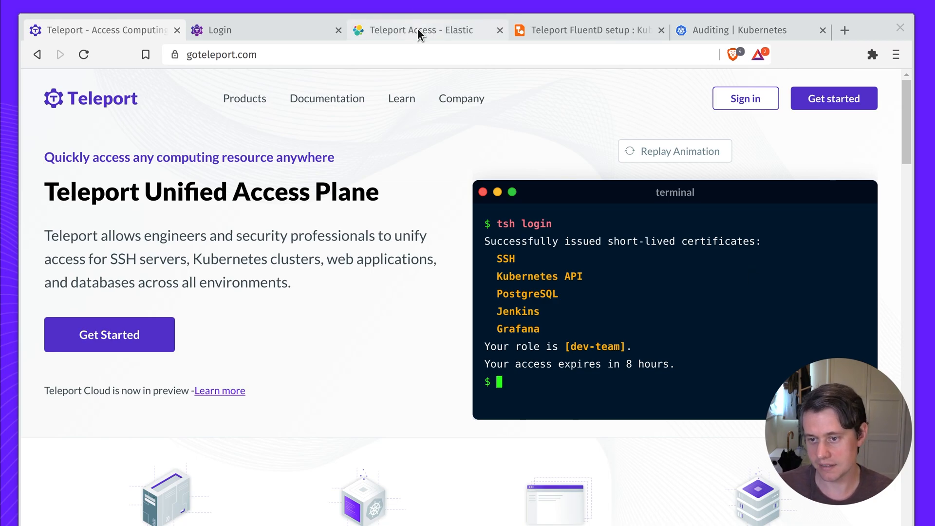
Review the Teleport Access dashboard's access counts and remote IPs, then view the Kubernetes auditing docs.
{"action": "left_click", "coordinate": [424, 29]}
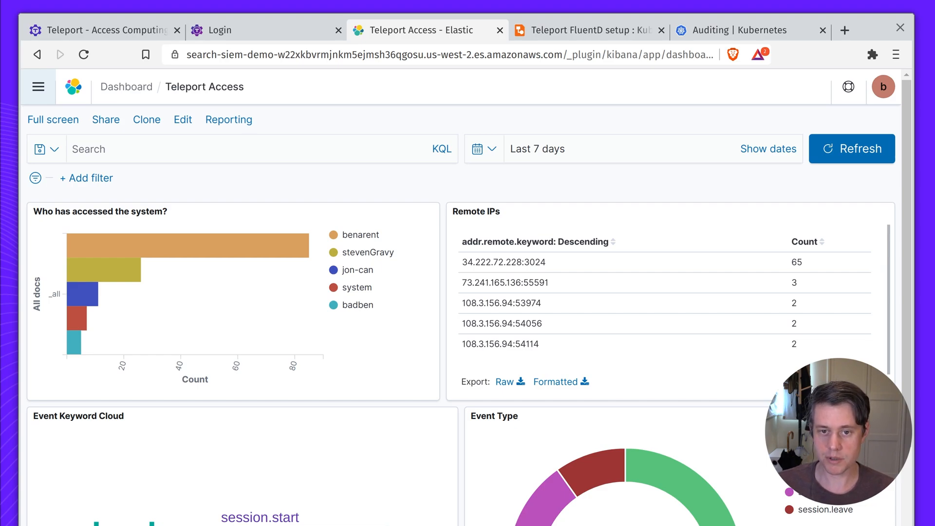
{"action": "left_click", "coordinate": [736, 30]}
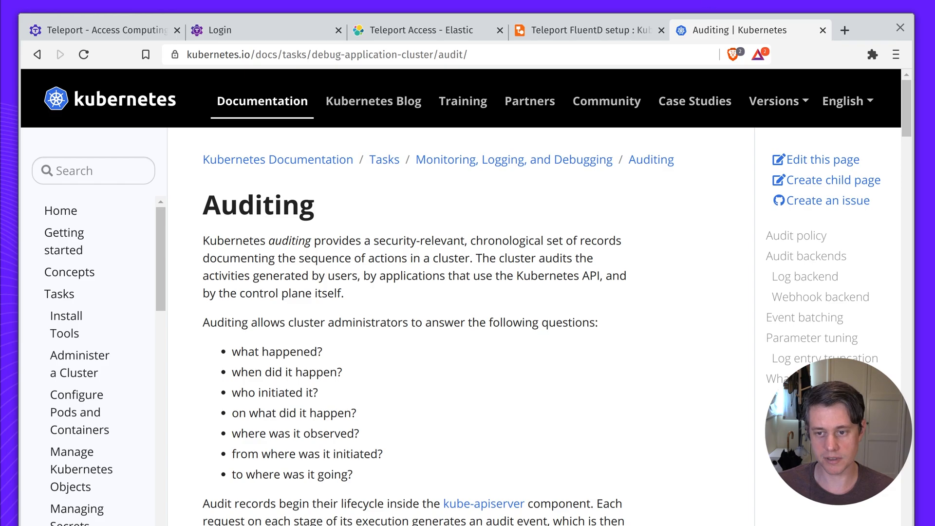
Show the diagram linking Teleport, Kubernetes, FluentD and ELK, then bring up a terminal window.
{"action": "left_click", "coordinate": [587, 29]}
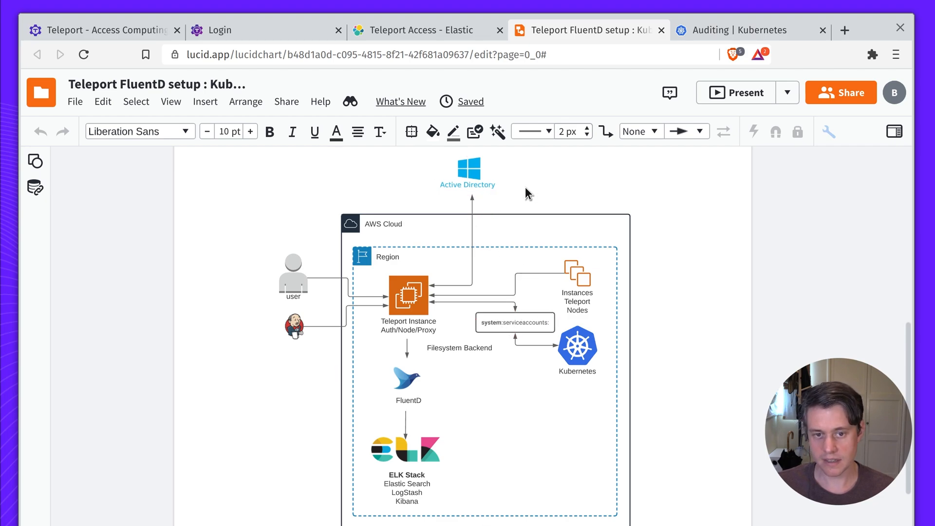
{"action": "mouse_move", "coordinate": [521, 197]}
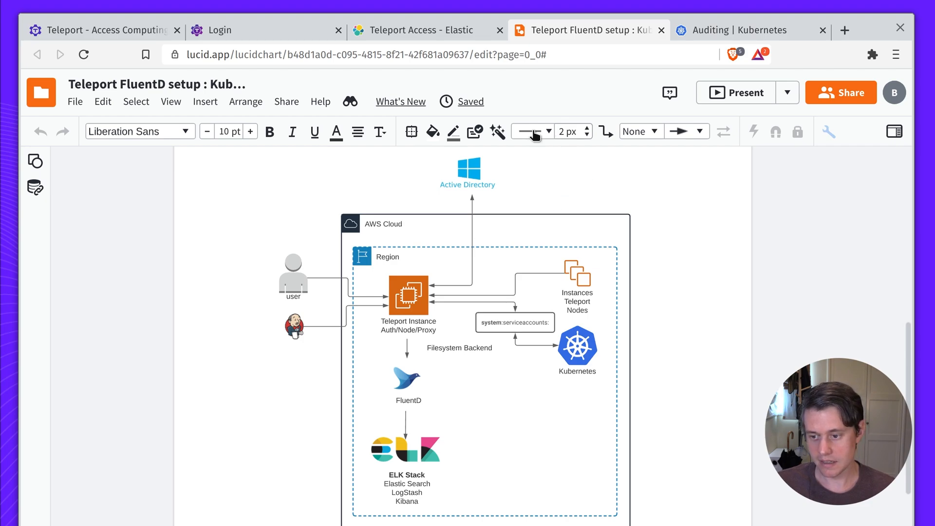
{"action": "left_click", "coordinate": [467, 173]}
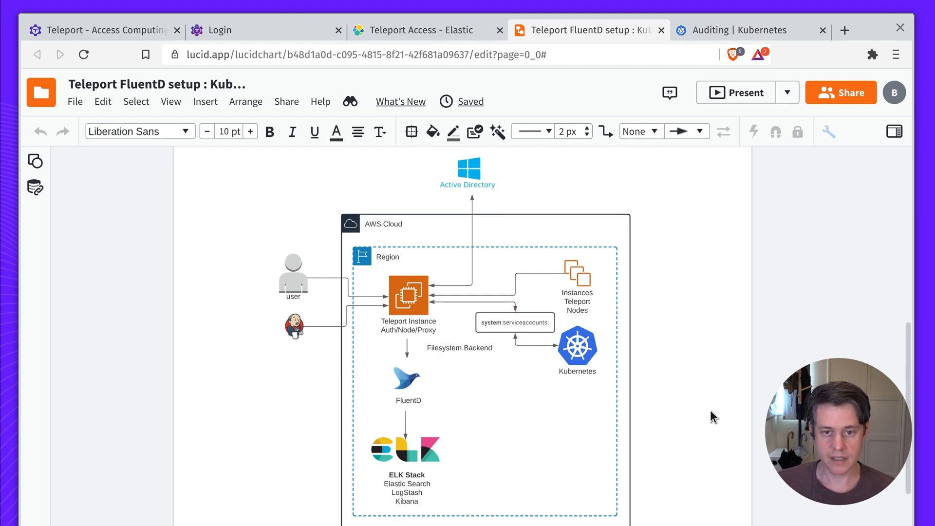
{"action": "mouse_move", "coordinate": [687, 405]}
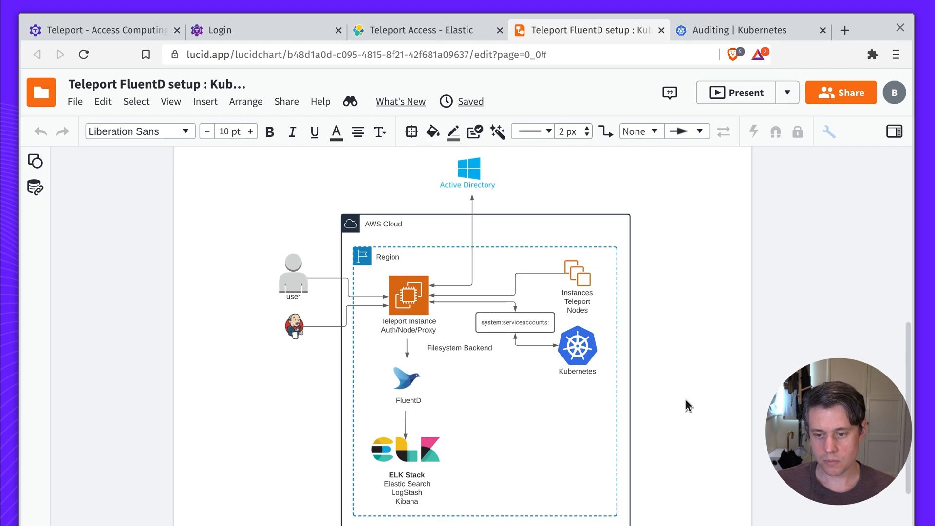
{"action": "mouse_move", "coordinate": [696, 472]}
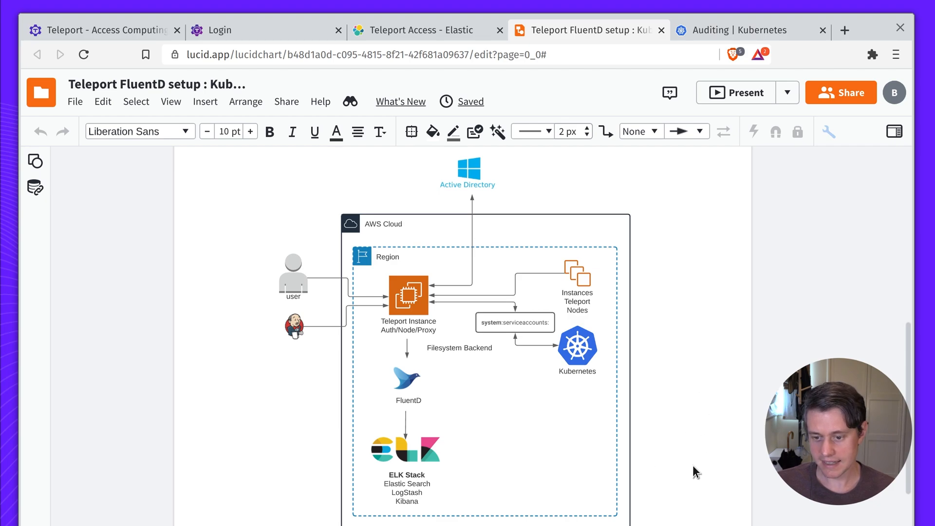
{"action": "mouse_move", "coordinate": [607, 371]}
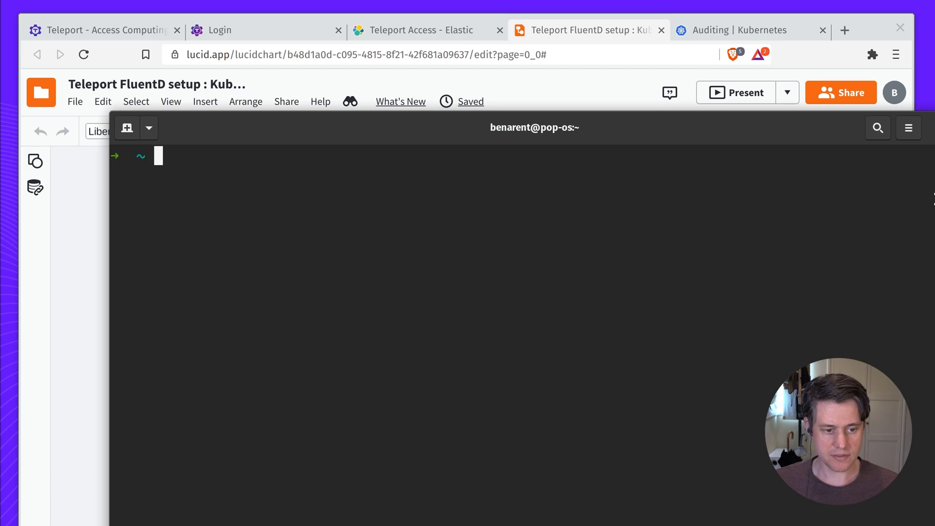
Log tsh in to teleport.asteroid.earth:3080 with GitHub auth and begin a tsh kube command.
{"action": "type", "text": "tsh l"}
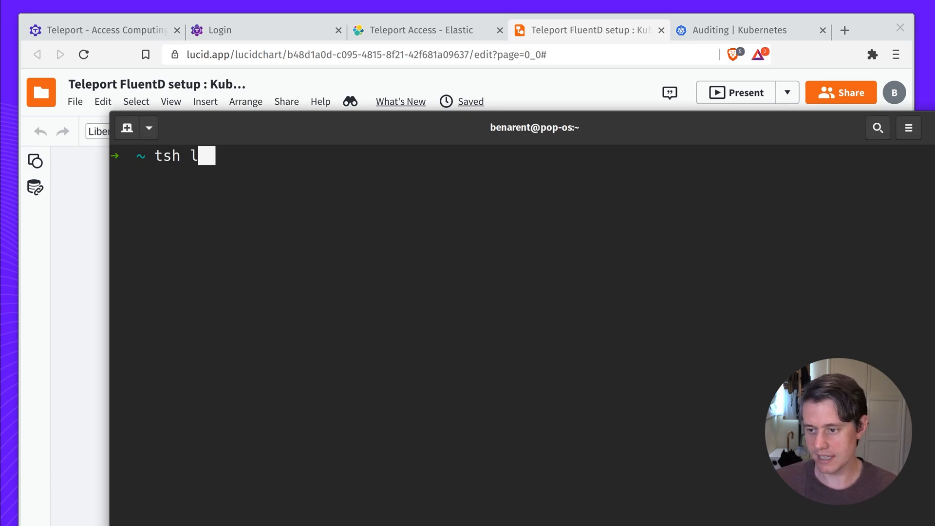
{"action": "type", "text": "ogin --proxy=teleport.asteroid.earth:3080 --auth=github"}
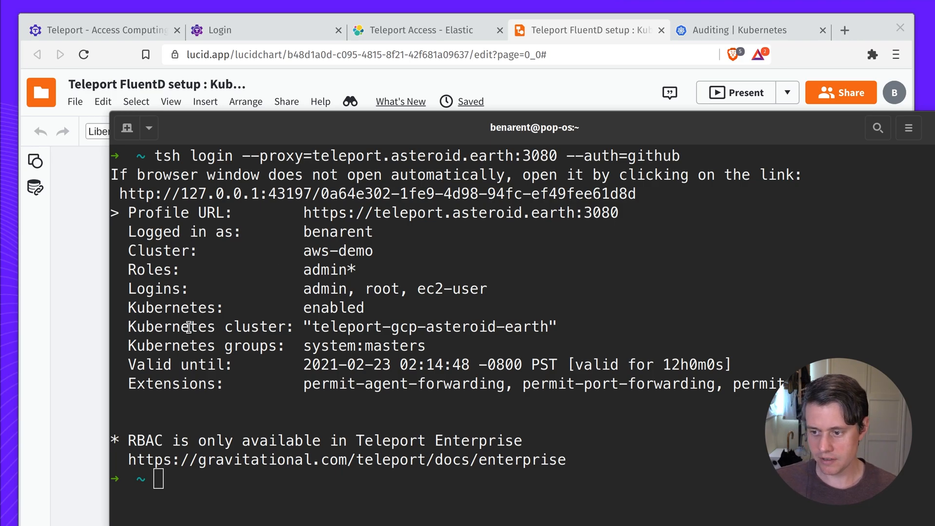
{"action": "double_click", "coordinate": [333, 307]}
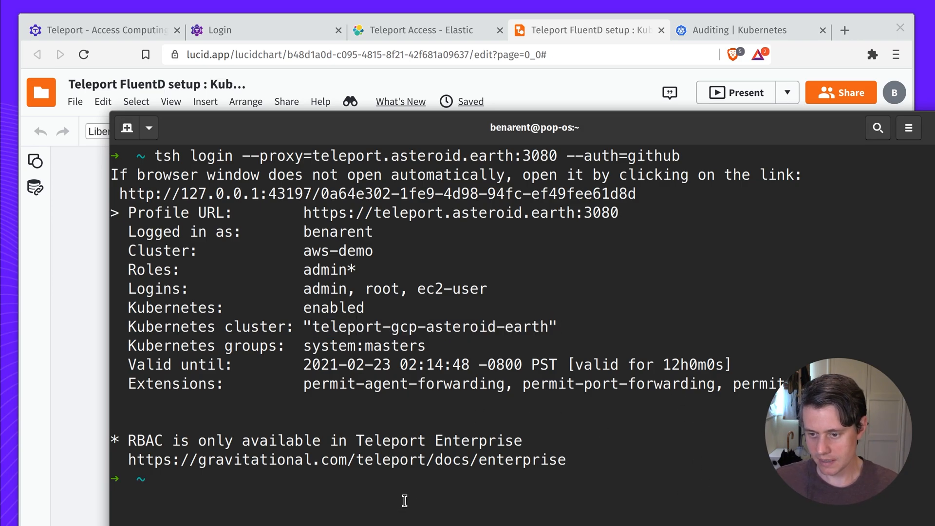
{"action": "type", "text": "tsh kube ls"}
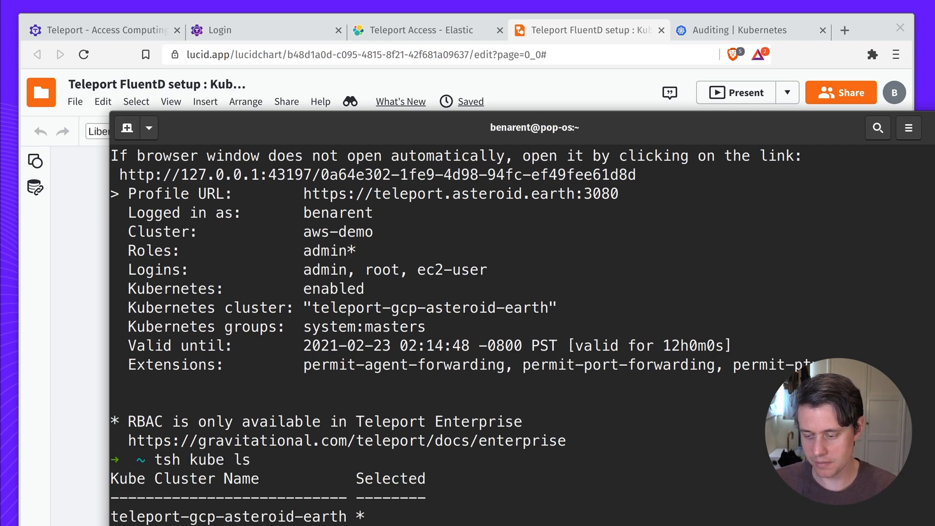
Check tsh kube ls and the kubectl current context, then prepare to exec into shell-demo.
{"action": "double_click", "coordinate": [228, 516]}
{"action": "type", "text": "kubectl config current-context"}
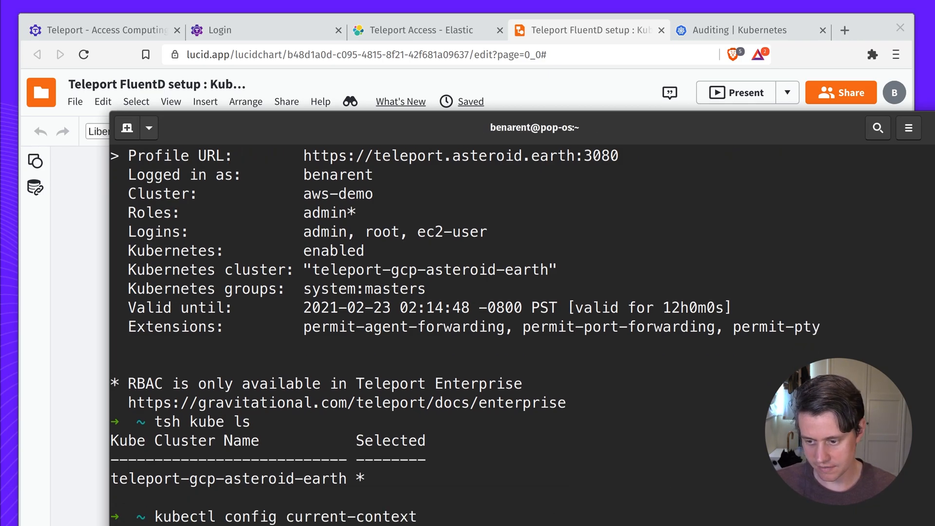
{"action": "mouse_move", "coordinate": [558, 493]}
{"action": "type", "text": "kubectl exec --stdin --tty shell-demo -- /bin/bash"}
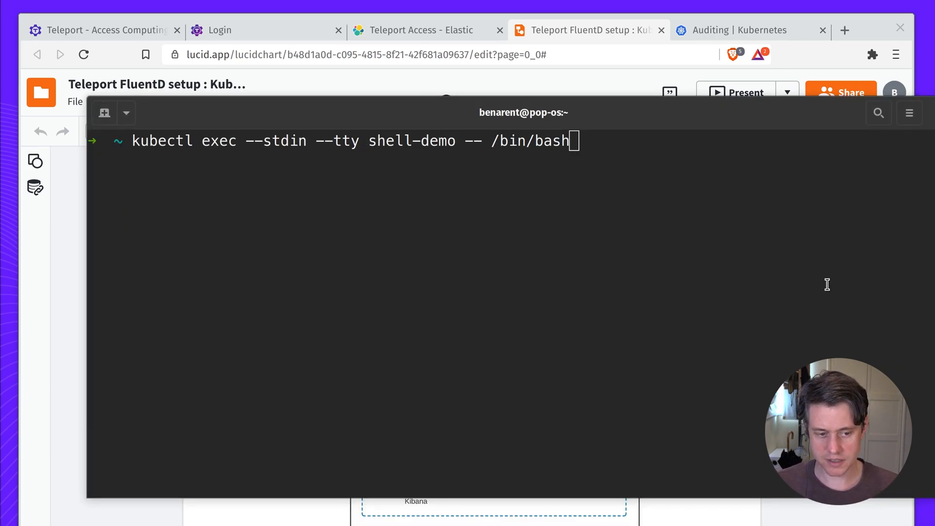
{"action": "mouse_move", "coordinate": [812, 273]}
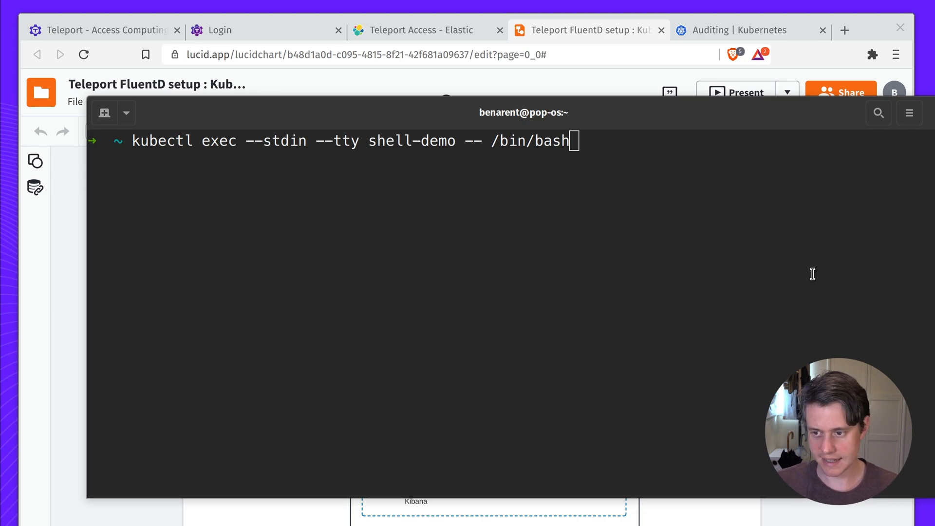
Exec into the shell-demo pod, run ls, htop and echo "hello world", then exit.
{"action": "key", "text": "Return"}
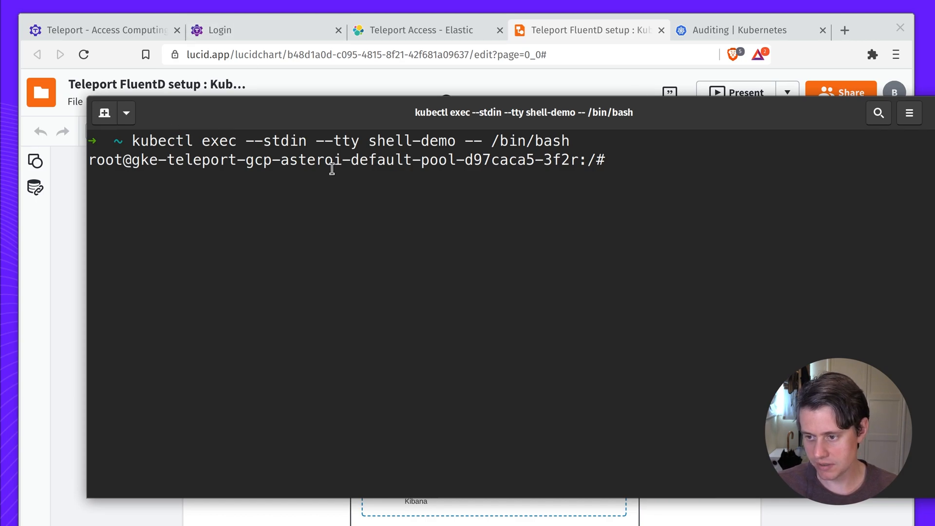
{"action": "type", "text": "ls"}
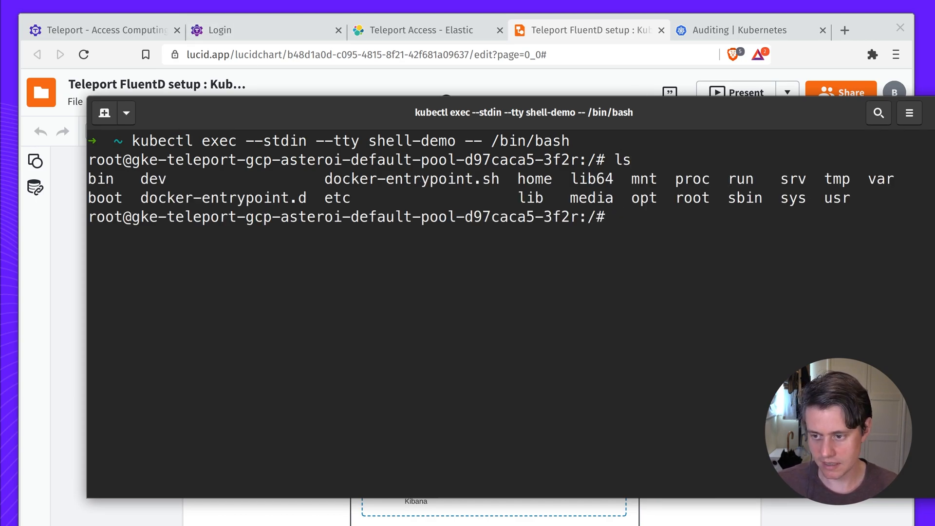
{"action": "type", "text": "htop"}
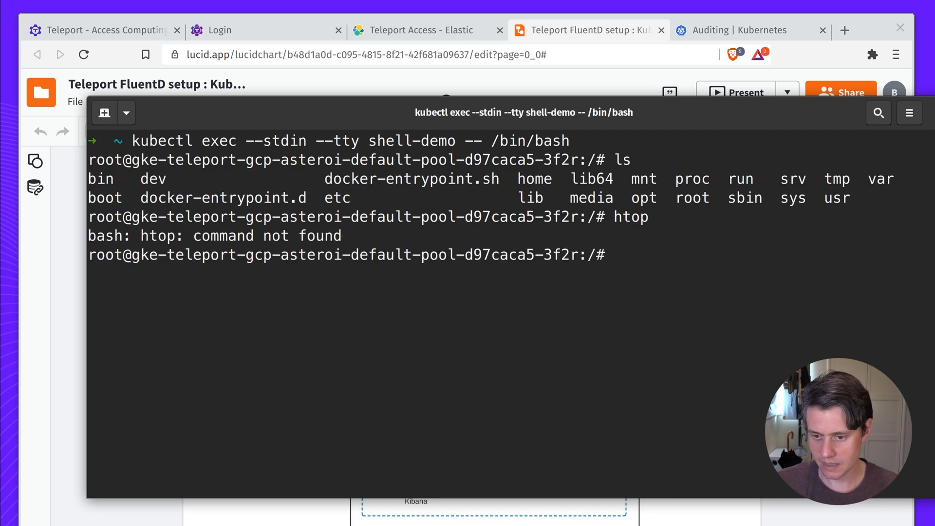
{"action": "type", "text": "echo \"w"}
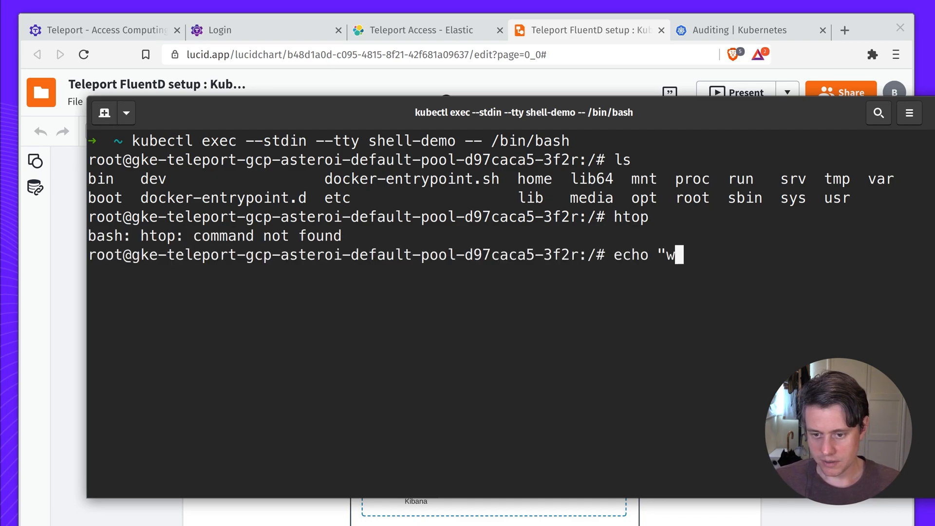
{"action": "type", "text": "ello world"}
{"action": "type", "text": "exit"}
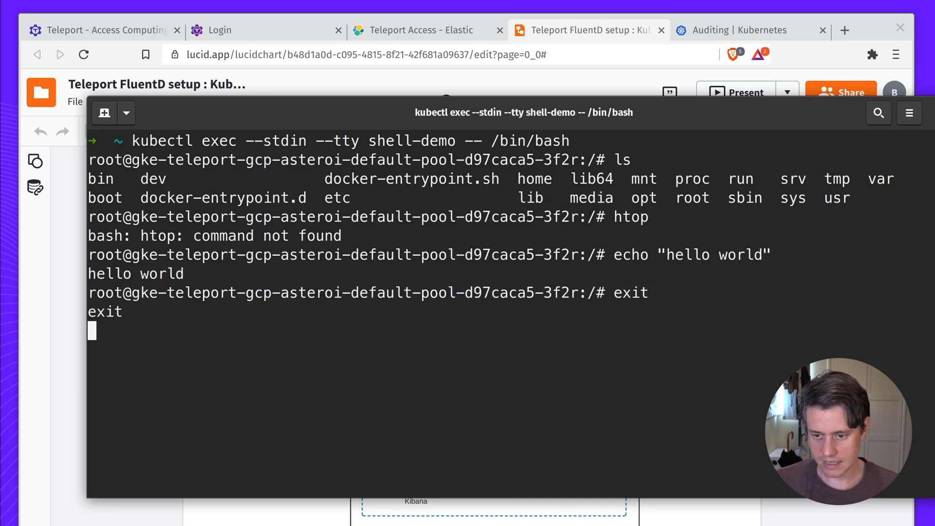
{"action": "key", "text": "Return"}
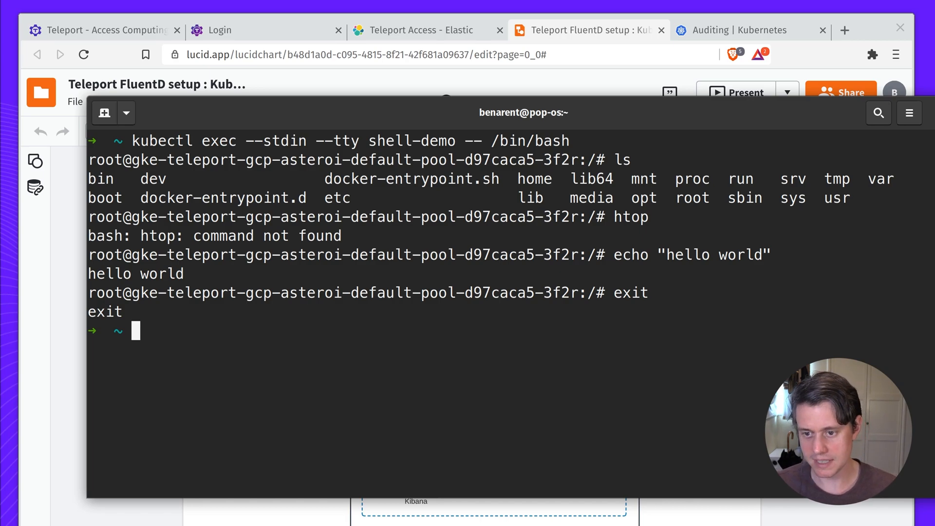
{"action": "mouse_move", "coordinate": [302, 23]}
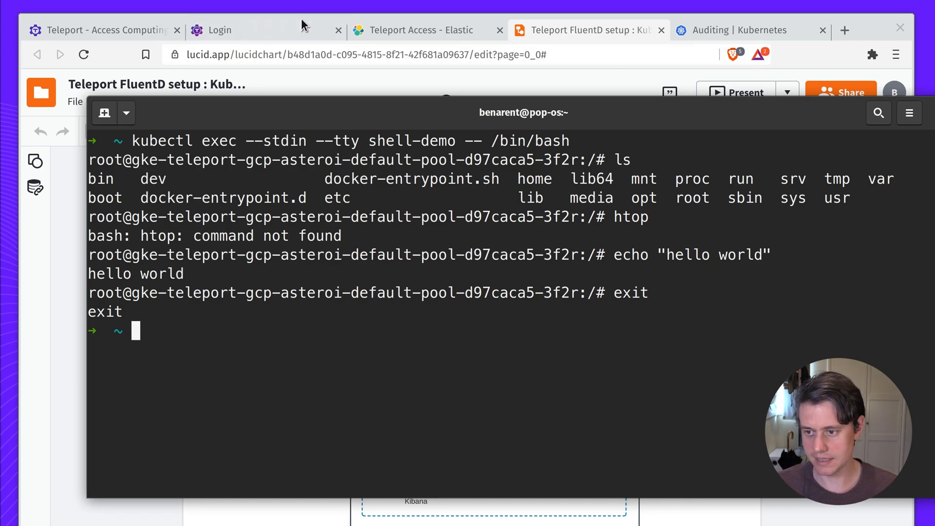
Sign in to Teleport via GitHub and open the aws-demo Audit Log and Session Recordings.
{"action": "left_click", "coordinate": [220, 30]}
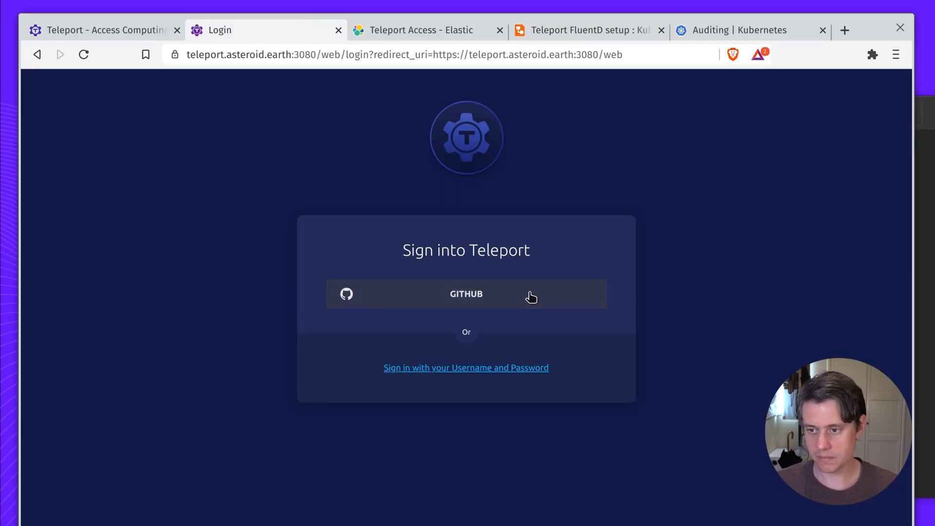
{"action": "left_click", "coordinate": [465, 294]}
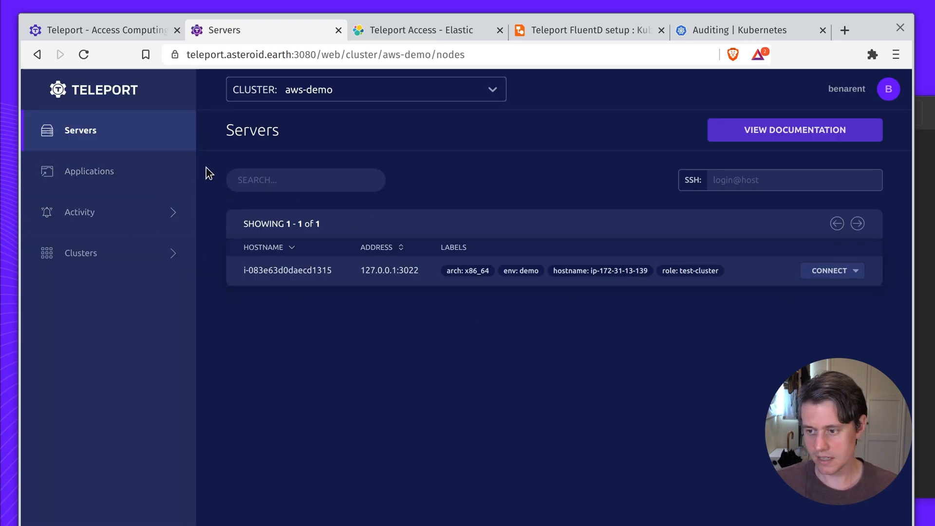
{"action": "left_click", "coordinate": [79, 212]}
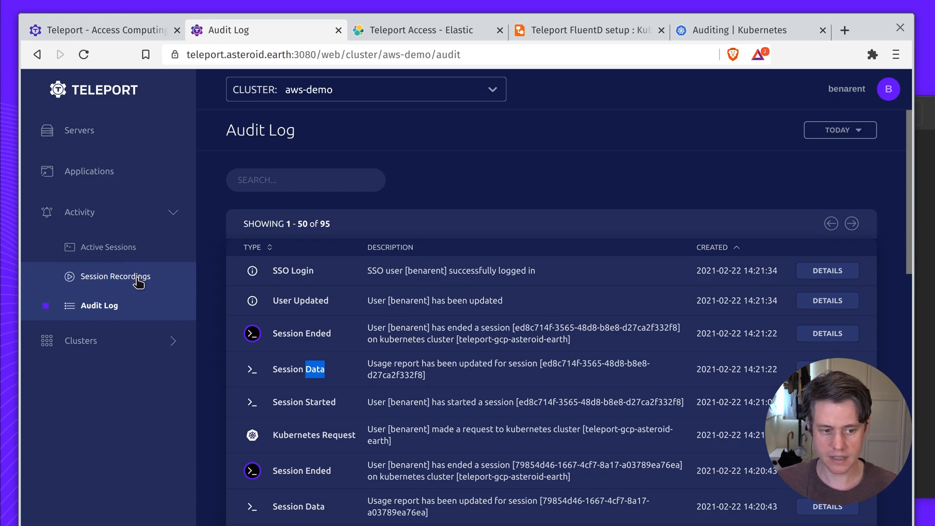
{"action": "left_click", "coordinate": [117, 276]}
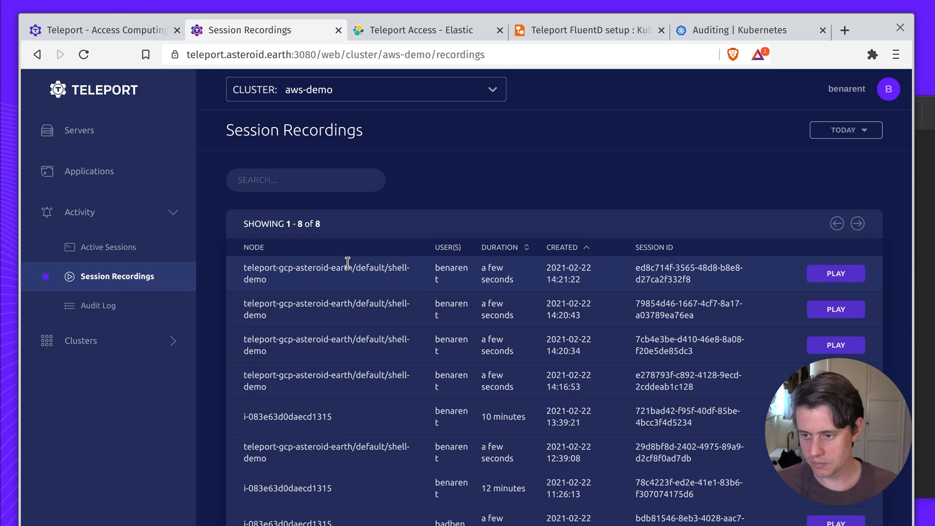
Replay the latest shell-demo session recording and scroll through its start, data and end events.
{"action": "left_click", "coordinate": [834, 273]}
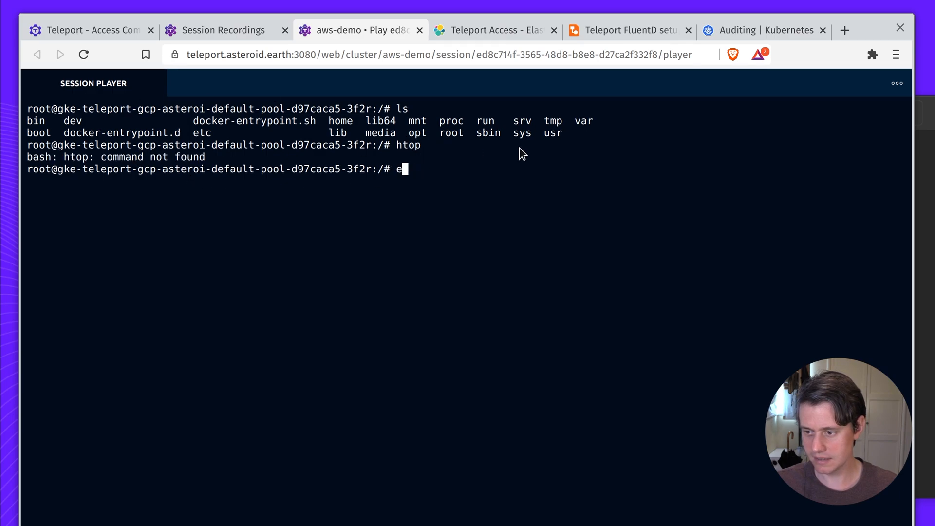
{"action": "type", "text": "cho \"h"}
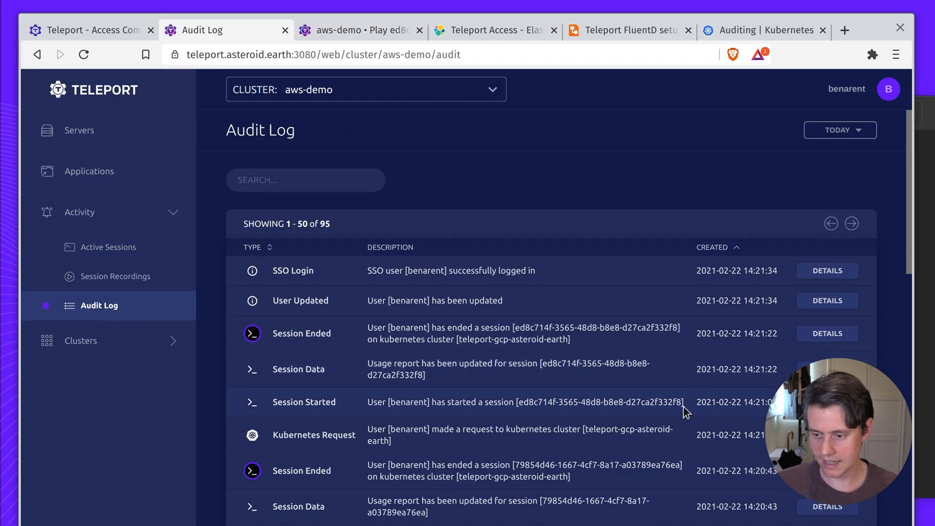
{"action": "scroll", "scroll_direction": "down", "scroll_amount": 3}
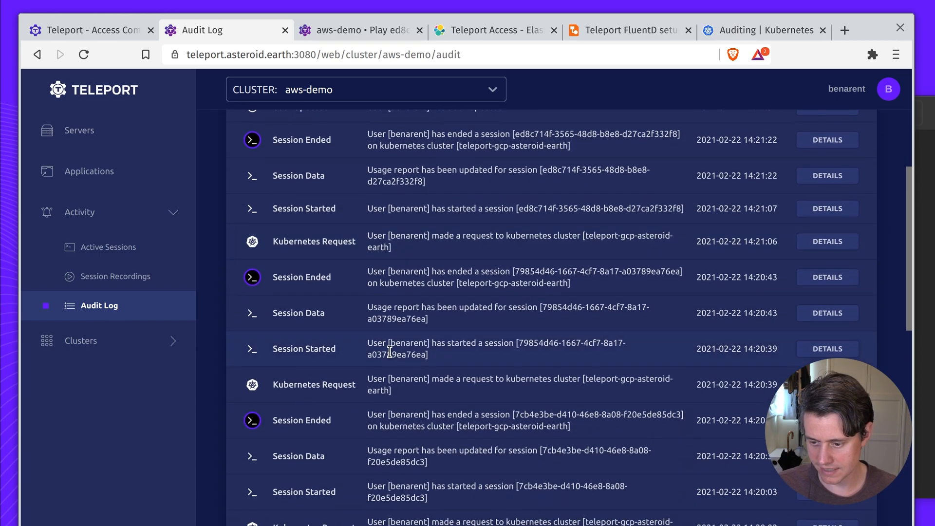
{"action": "scroll", "scroll_direction": "down", "scroll_amount": 3}
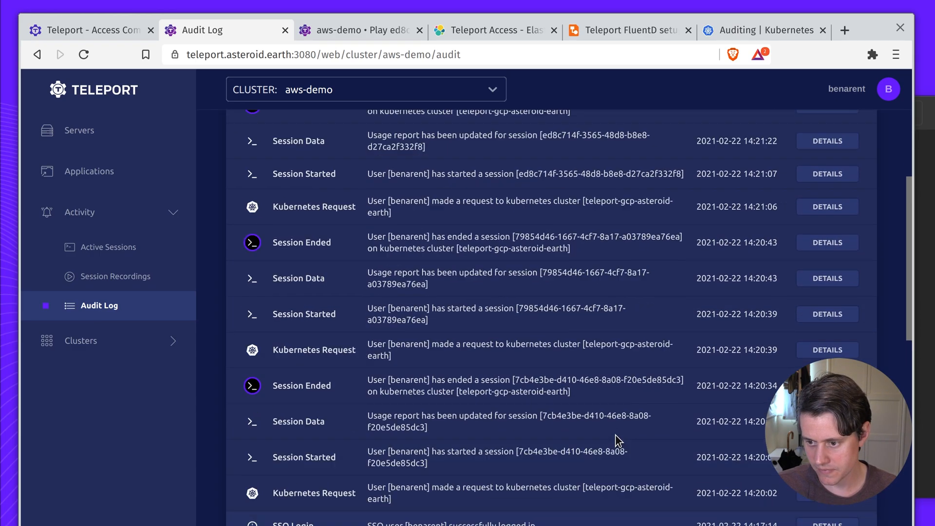
{"action": "left_click", "coordinate": [677, 30]}
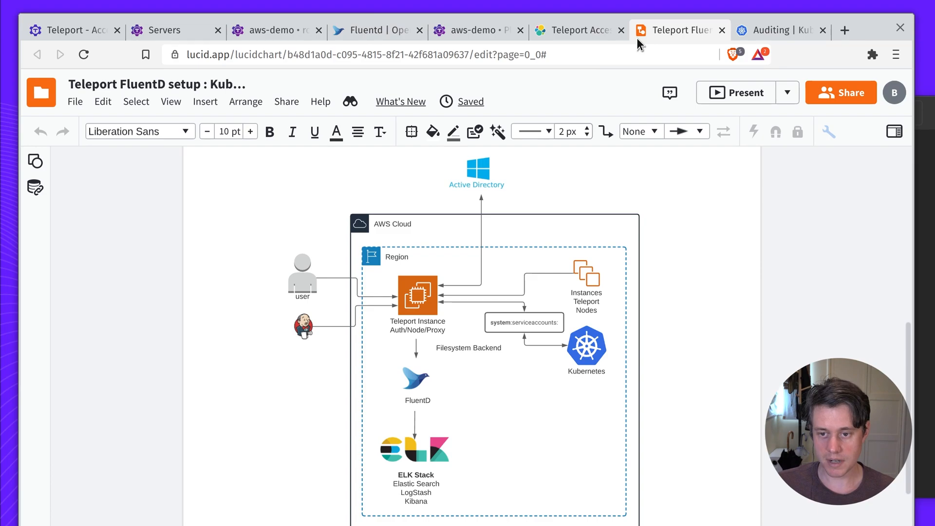
Keep the Teleport instance → FluentD → ELK Stack diagram displayed in Lucidchart.
{"action": "left_click", "coordinate": [392, 224]}
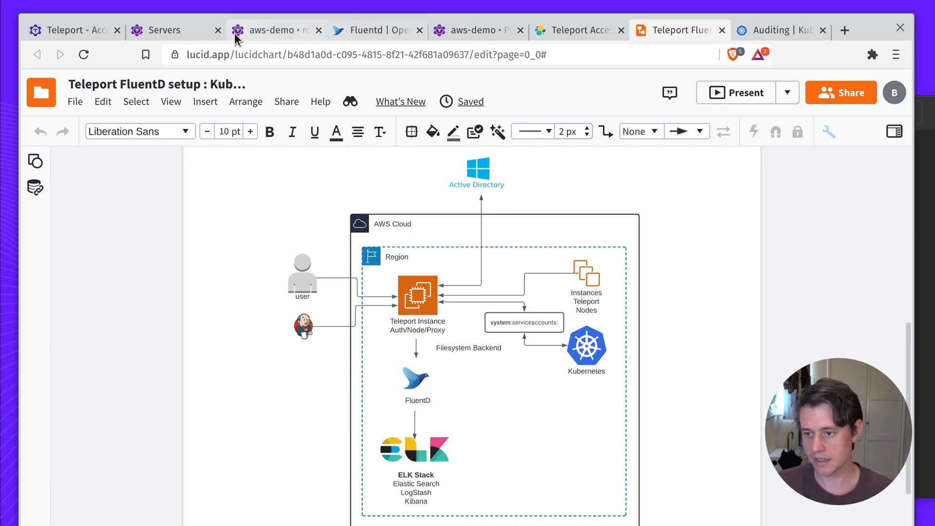
Return to the aws-demo console session showing /etc/td-agent/td-agent.conf open in nano.
{"action": "left_click", "coordinate": [274, 29]}
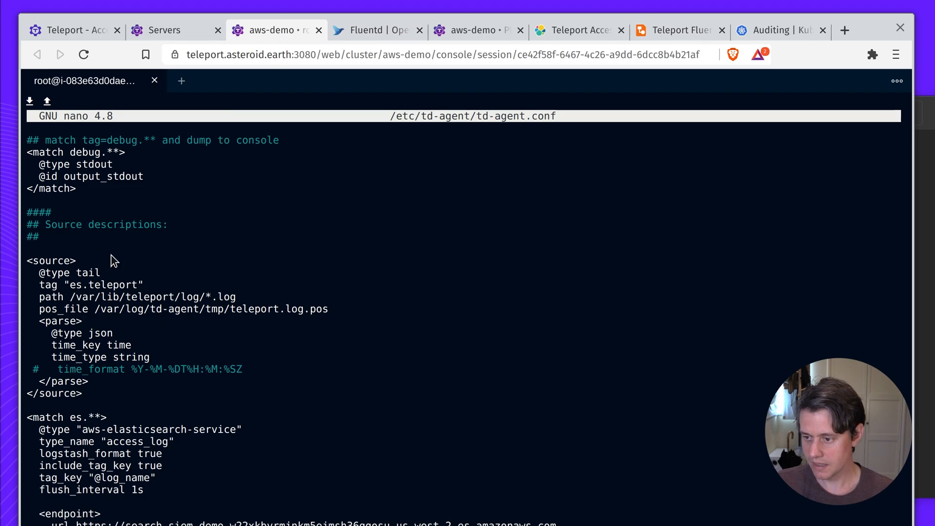
{"action": "mouse_move", "coordinate": [104, 293]}
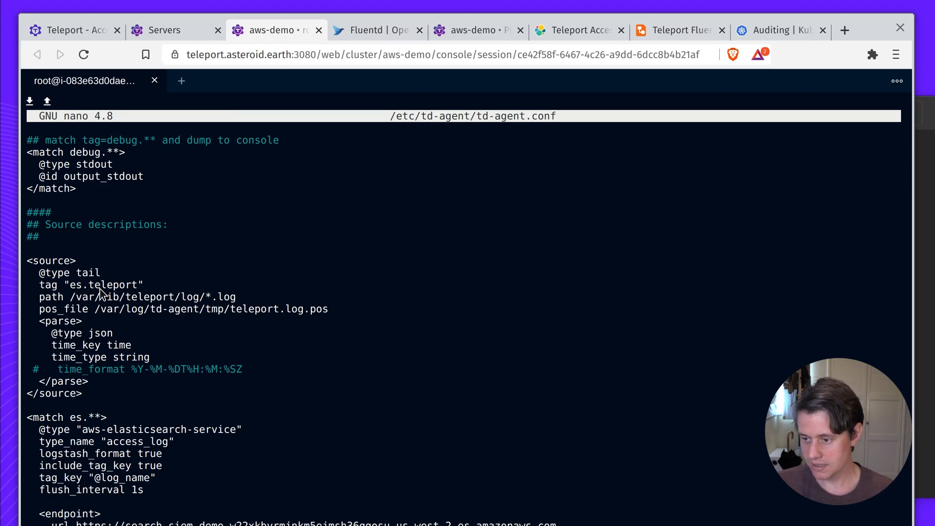
{"action": "mouse_move", "coordinate": [122, 307]}
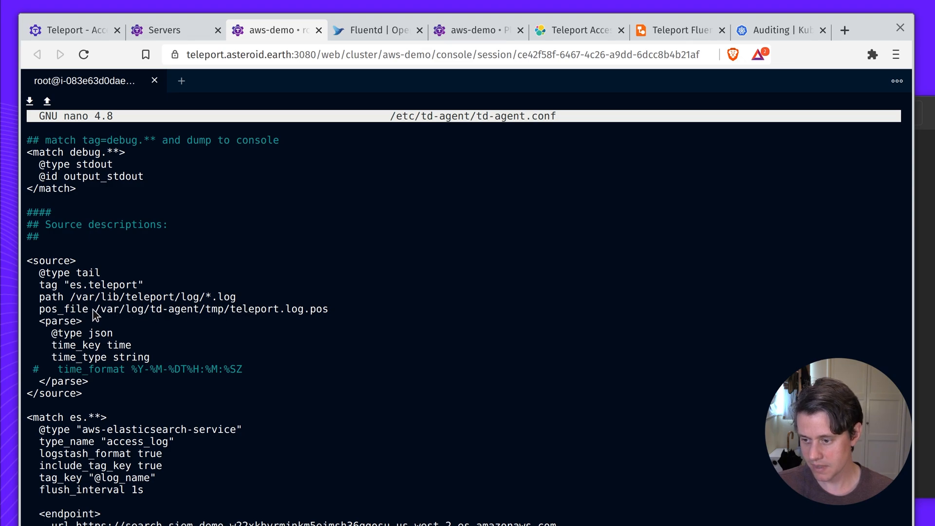
{"action": "mouse_move", "coordinate": [86, 301]}
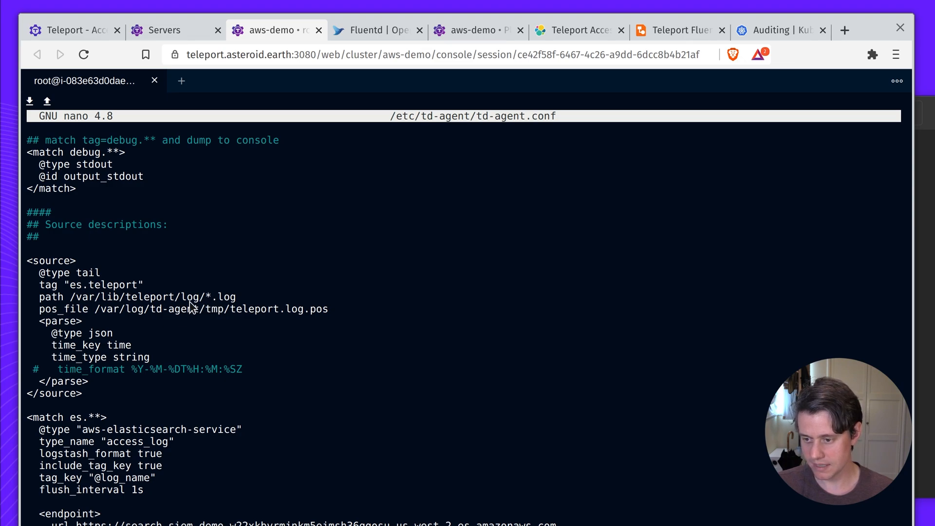
{"action": "mouse_move", "coordinate": [142, 346]}
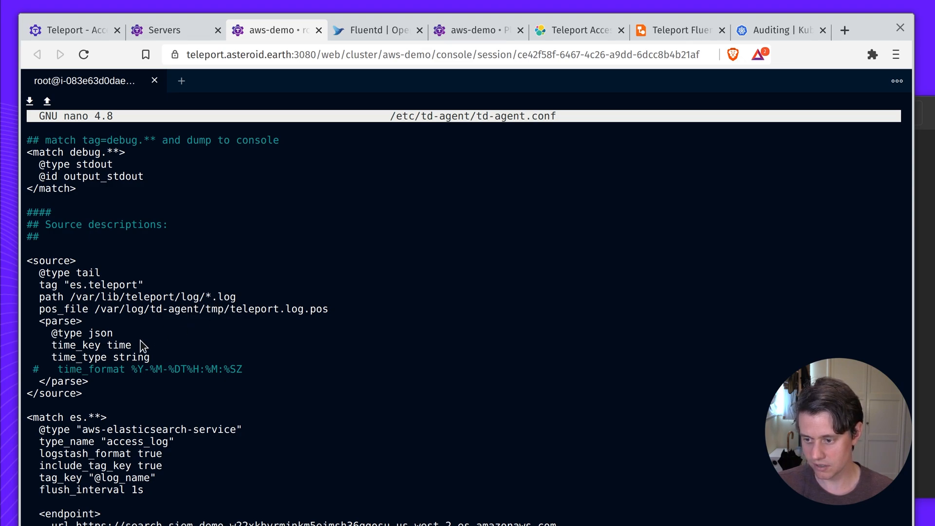
{"action": "mouse_move", "coordinate": [86, 322]}
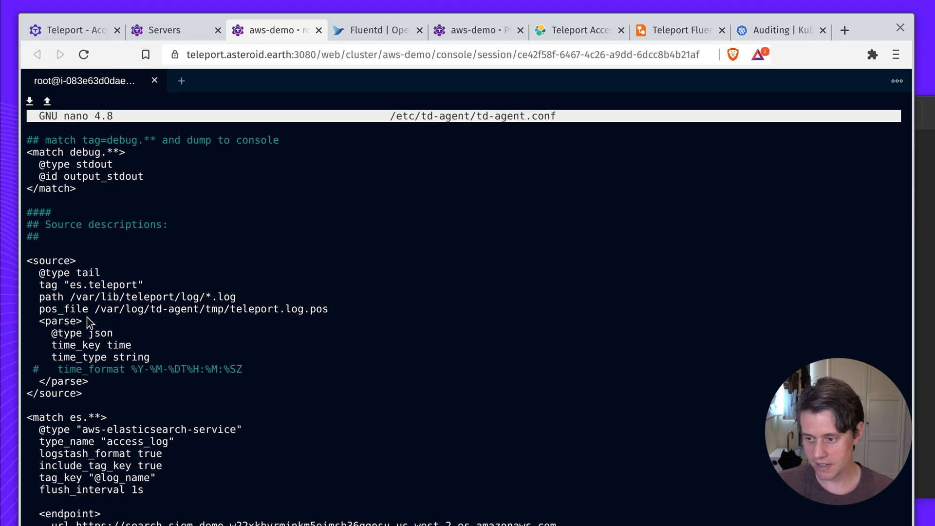
{"action": "mouse_move", "coordinate": [79, 314]}
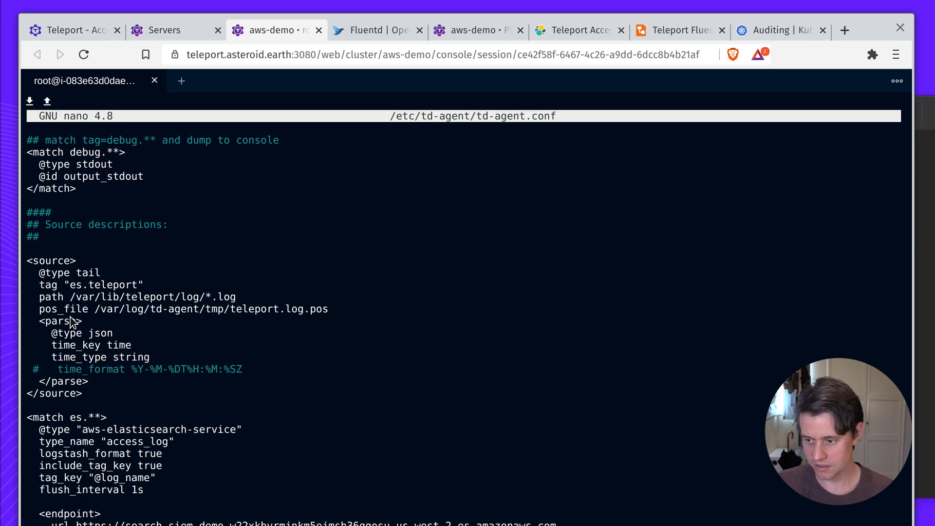
{"action": "mouse_move", "coordinate": [112, 345]}
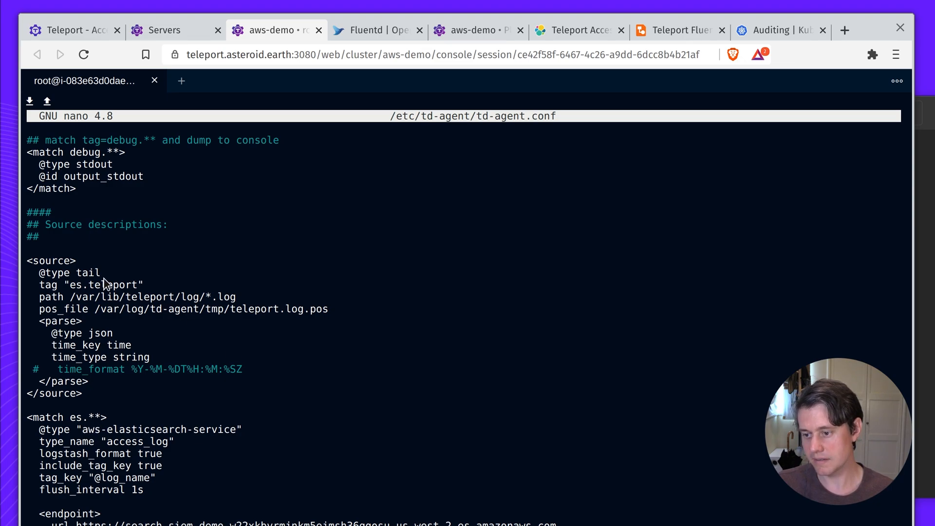
{"action": "mouse_move", "coordinate": [122, 510]}
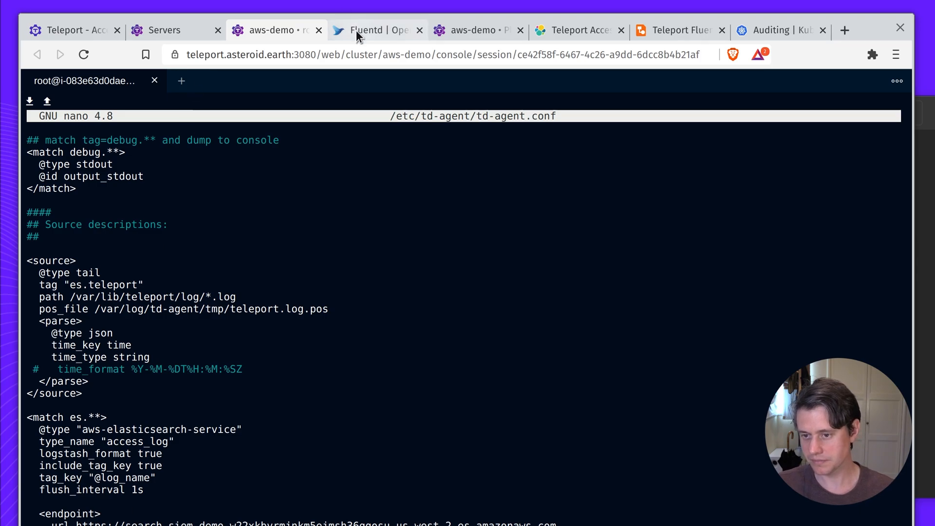
Glance at the Fluentd site, then open Kibana's app menu from the Teleport Access dashboard.
{"action": "left_click", "coordinate": [377, 30]}
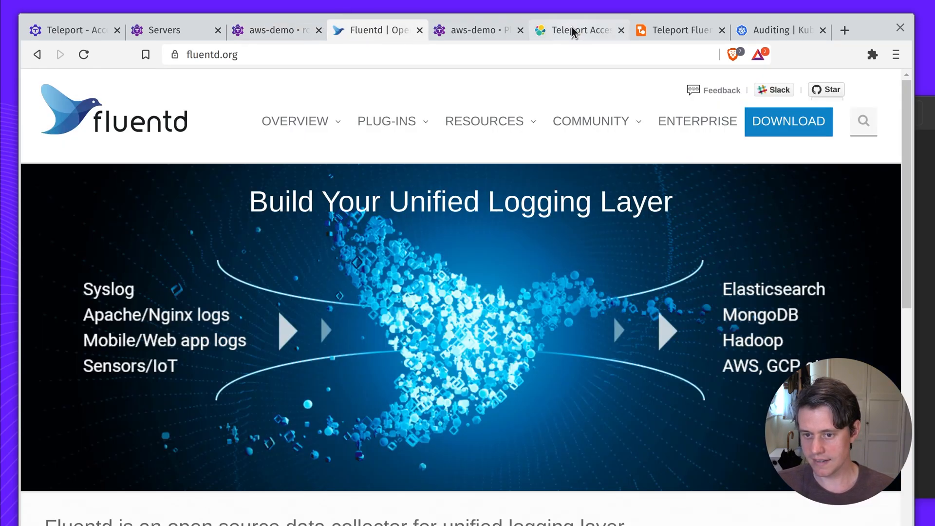
{"action": "left_click", "coordinate": [576, 30]}
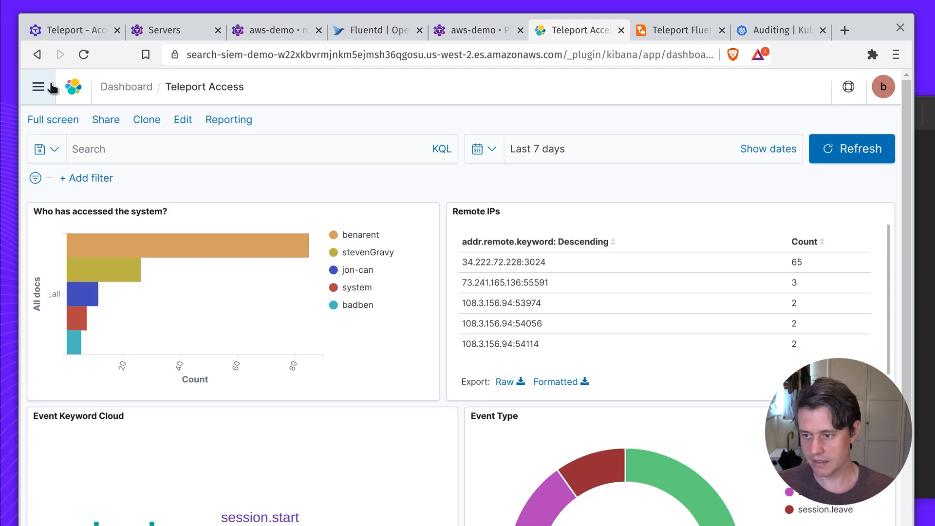
{"action": "left_click", "coordinate": [38, 87]}
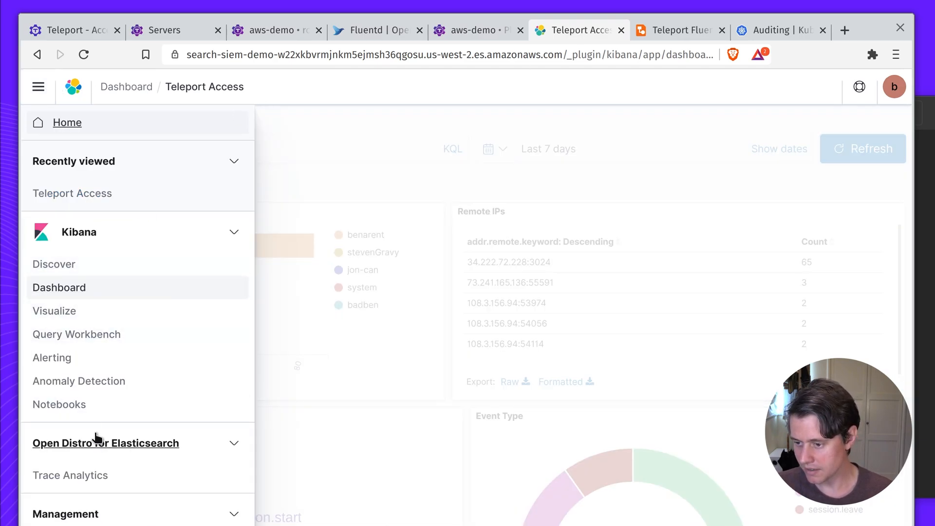
Set Discover's time range on logstash* to the last 14 days and refresh the results.
{"action": "left_click", "coordinate": [54, 264]}
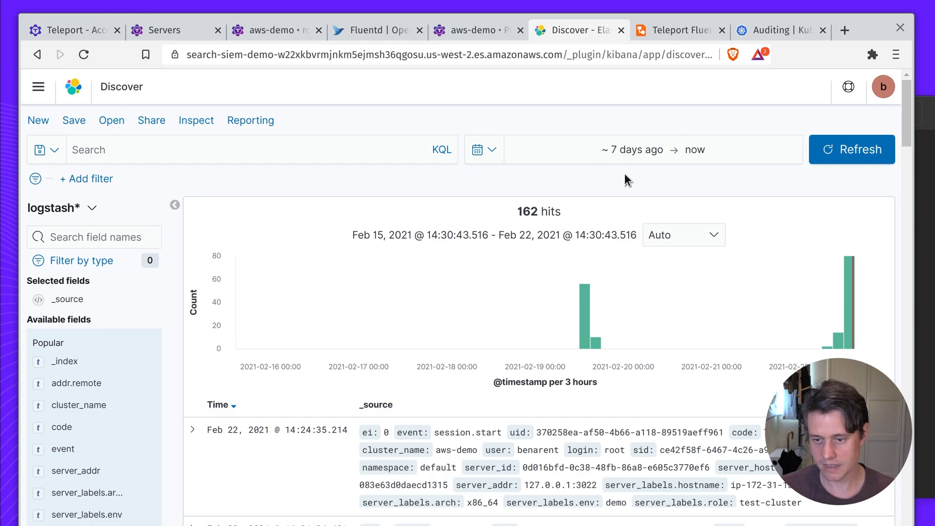
{"action": "left_click", "coordinate": [632, 149]}
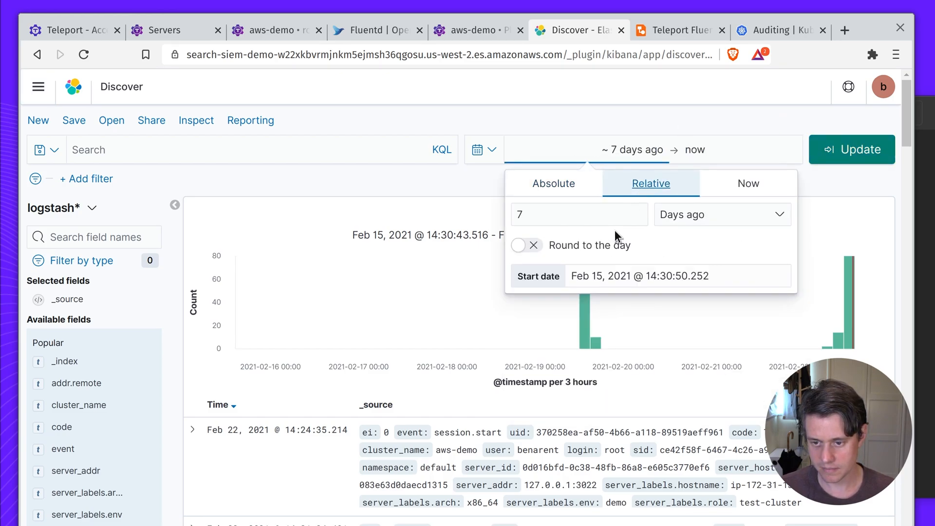
{"action": "type", "text": "4"}
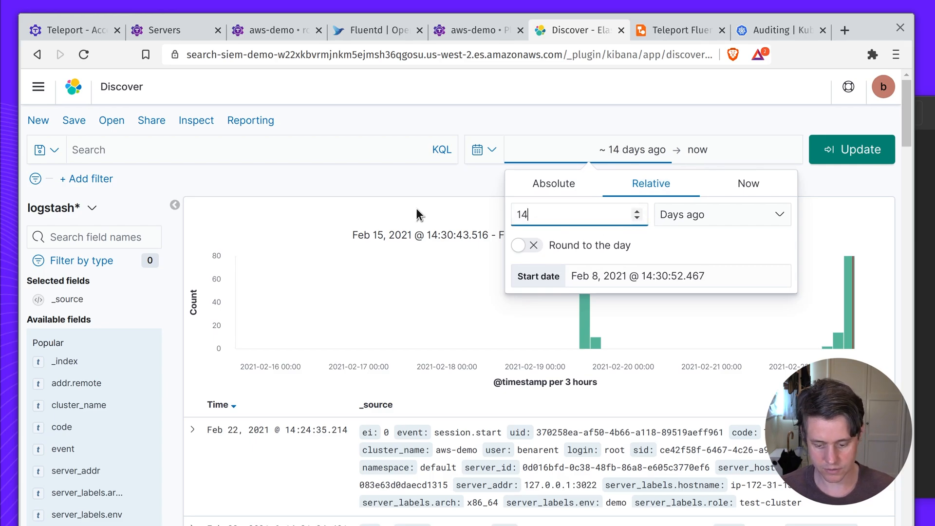
{"action": "left_click", "coordinate": [852, 149]}
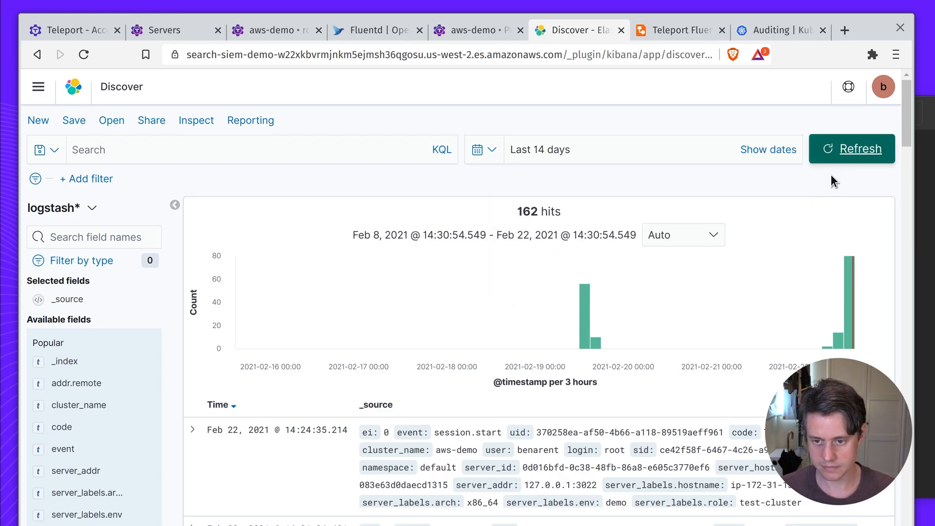
{"action": "left_click", "coordinate": [851, 148]}
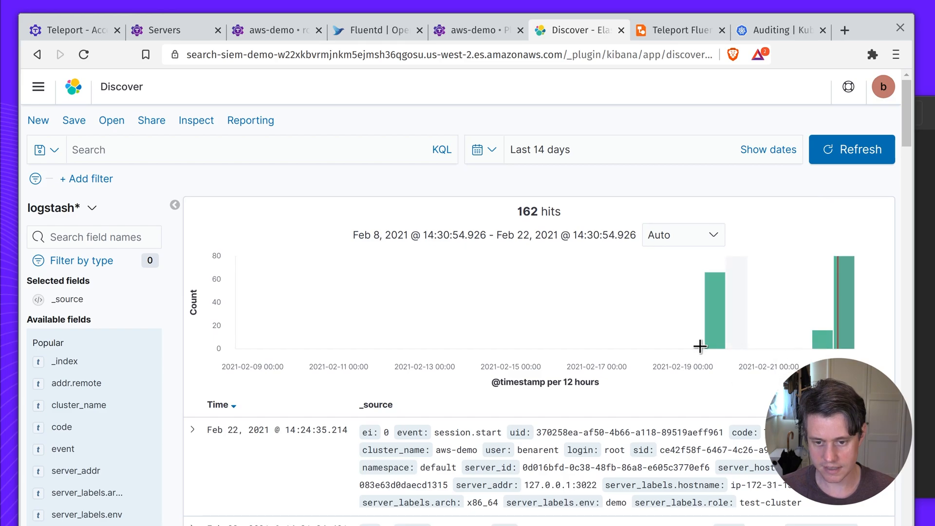
{"action": "mouse_move", "coordinate": [835, 353]}
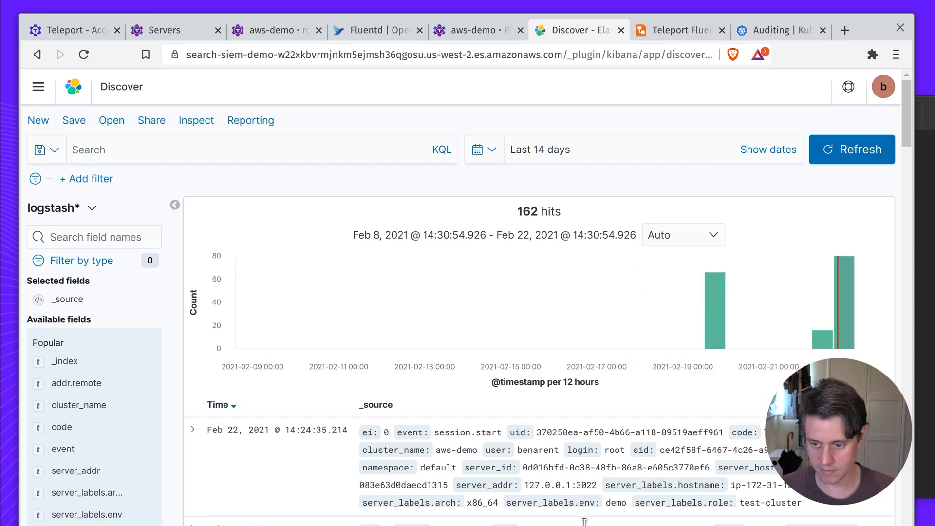
Expand benarent's user.login event in the results and view its raw JSON.
{"action": "scroll", "scroll_direction": "down", "scroll_amount": 3}
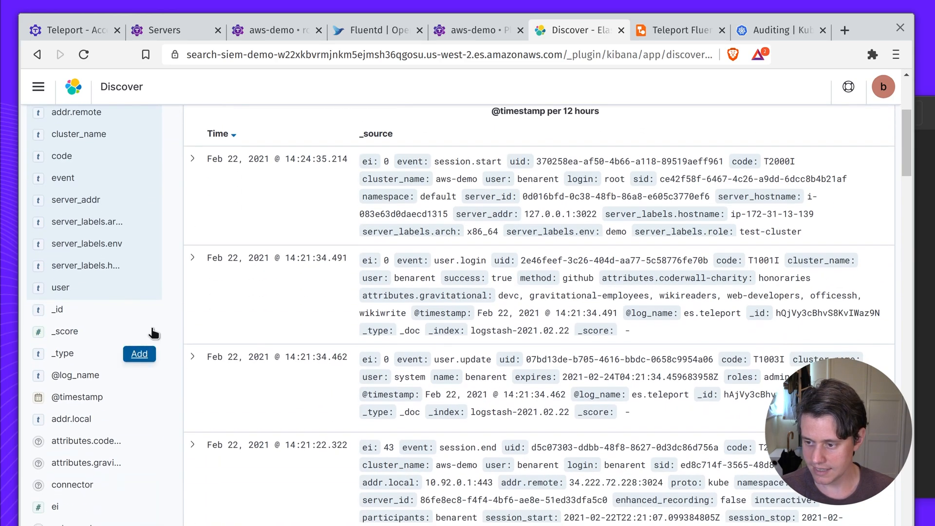
{"action": "left_click", "coordinate": [192, 258]}
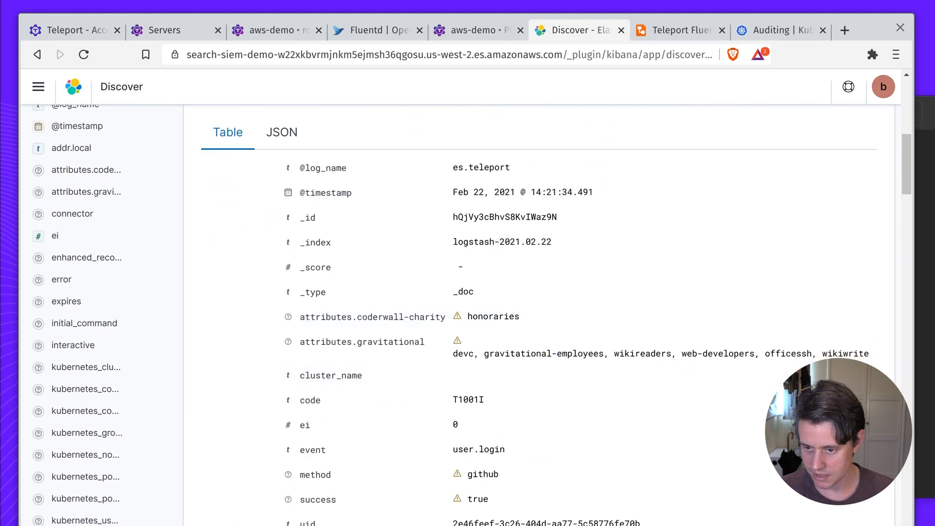
{"action": "left_click", "coordinate": [281, 209]}
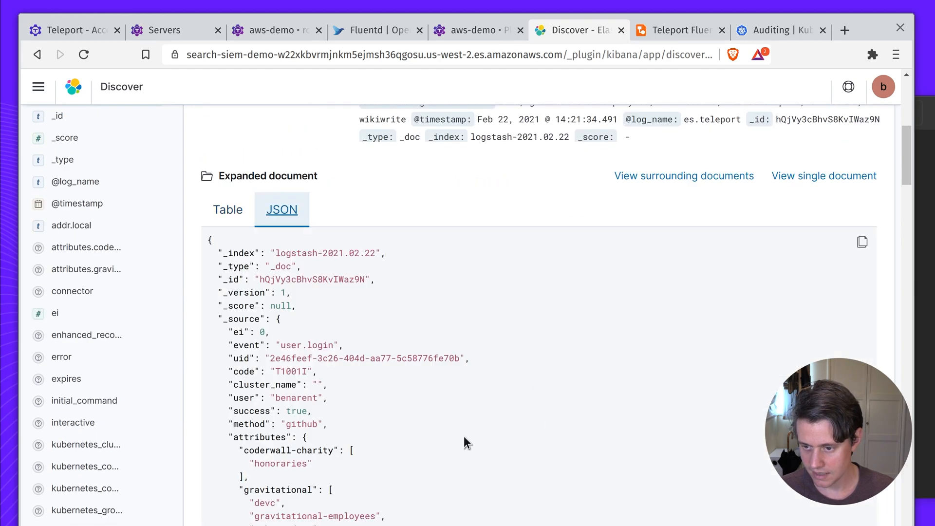
{"action": "scroll", "scroll_direction": "down", "scroll_amount": 3}
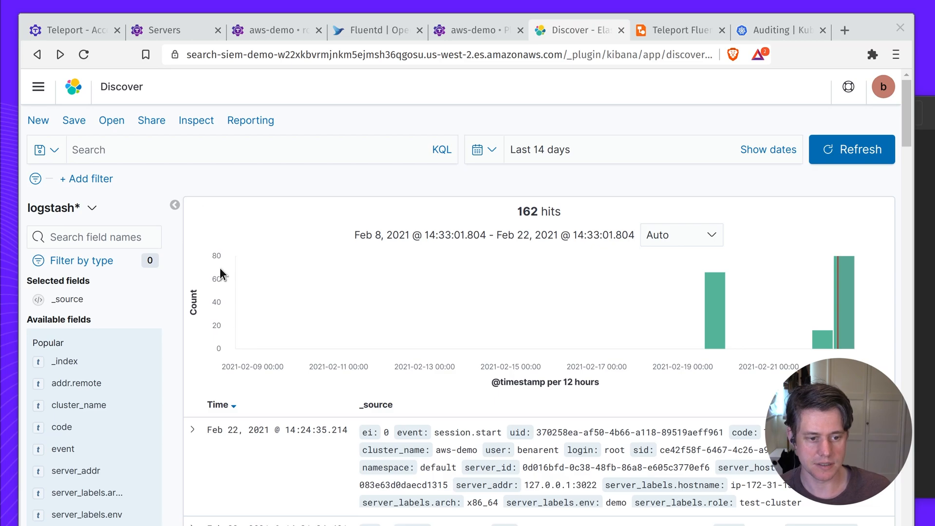
Open the Teleport Access dashboard and scroll through its access, remote IP and keyword panels.
{"action": "left_click", "coordinate": [38, 87]}
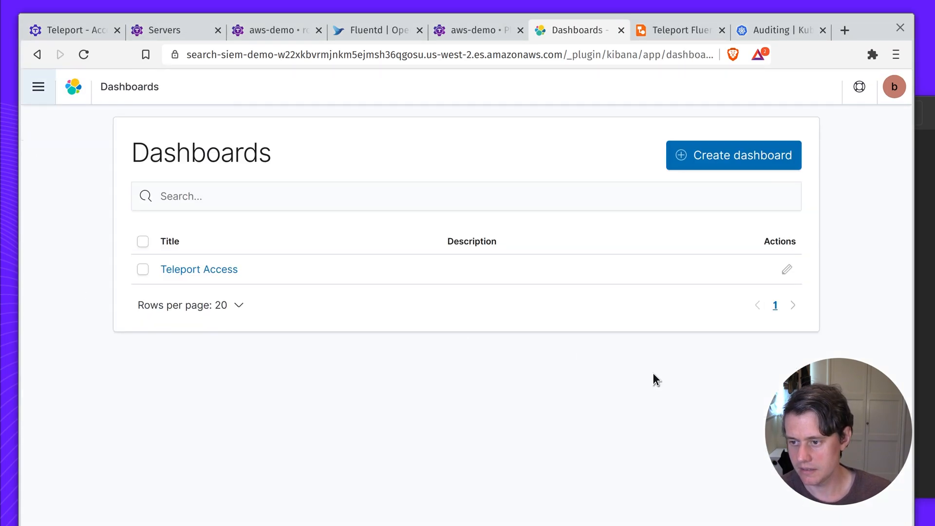
{"action": "left_click", "coordinate": [199, 269]}
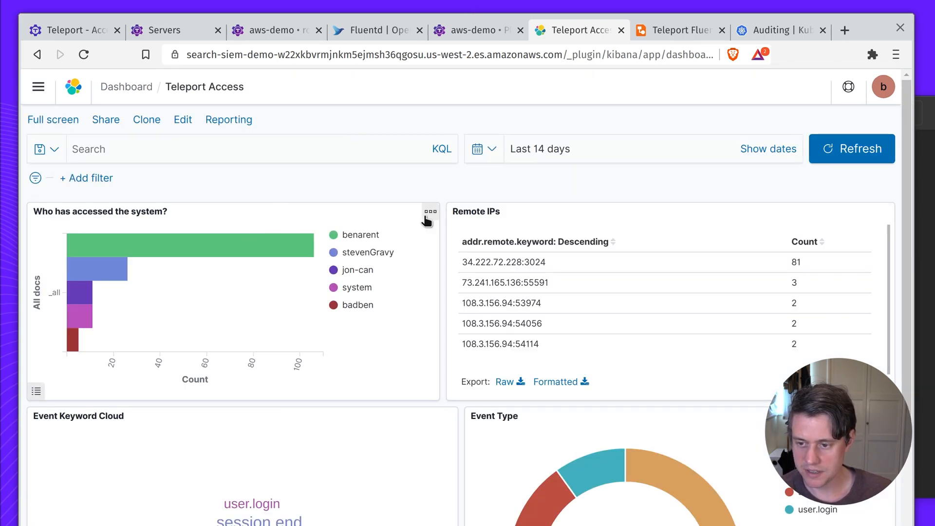
{"action": "left_click", "coordinate": [430, 212]}
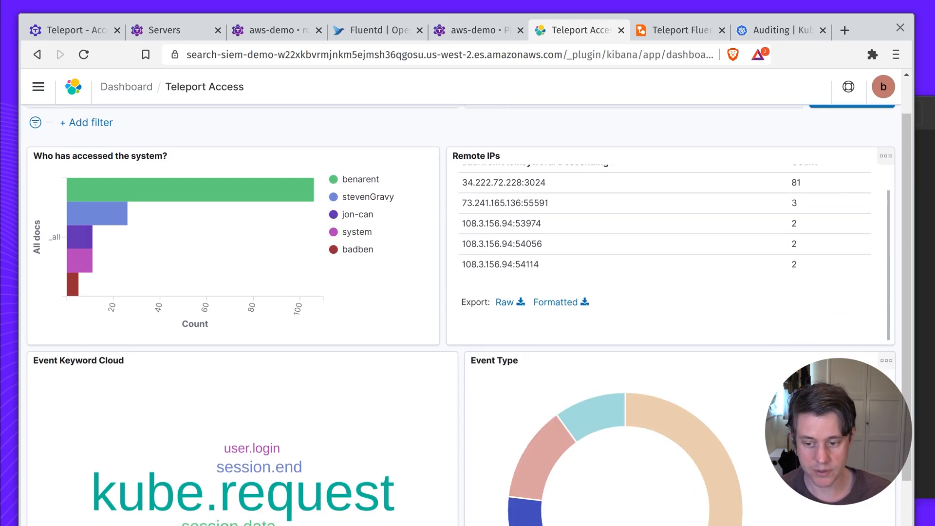
{"action": "scroll", "scroll_direction": "down", "scroll_amount": 3}
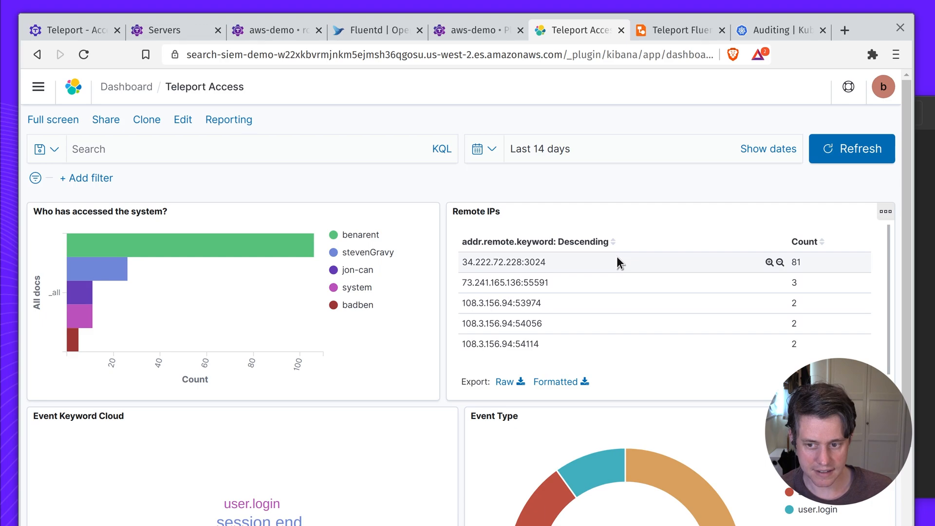
{"action": "mouse_move", "coordinate": [594, 274]}
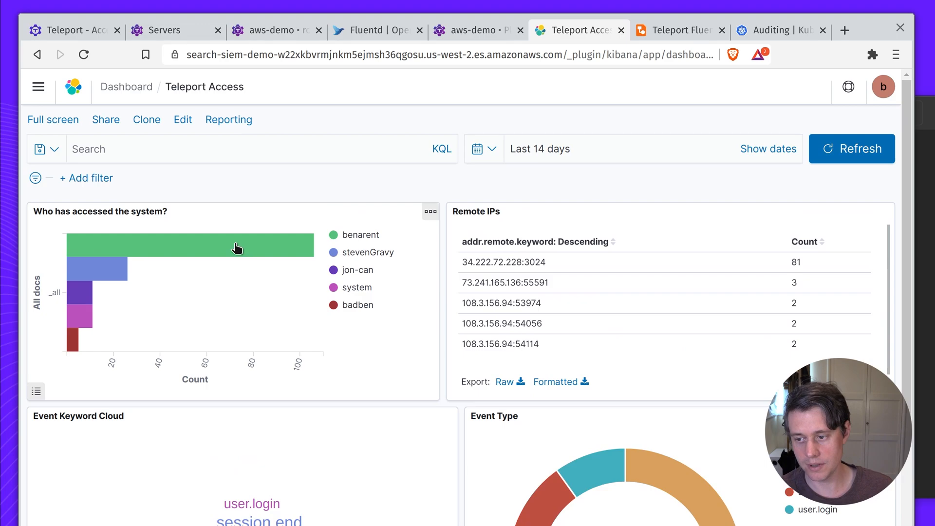
{"action": "mouse_move", "coordinate": [409, 405]}
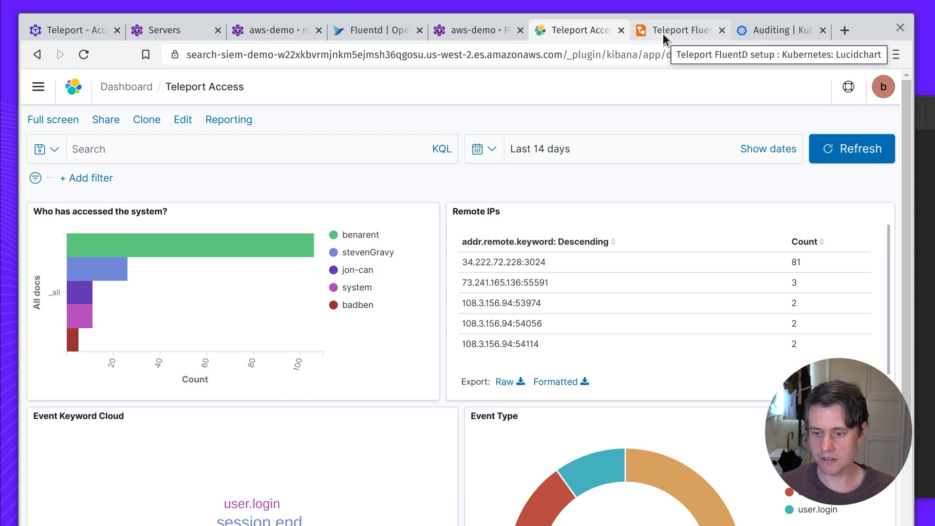
{"action": "mouse_move", "coordinate": [665, 148]}
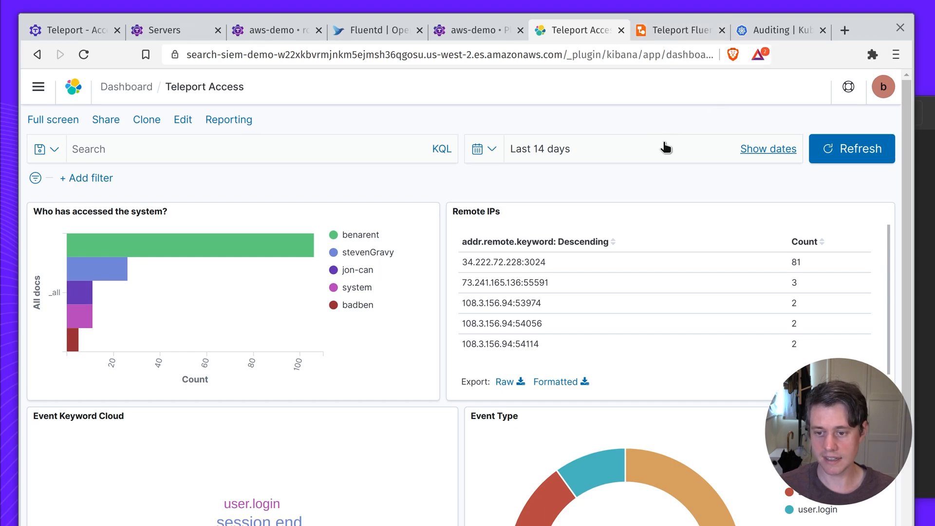